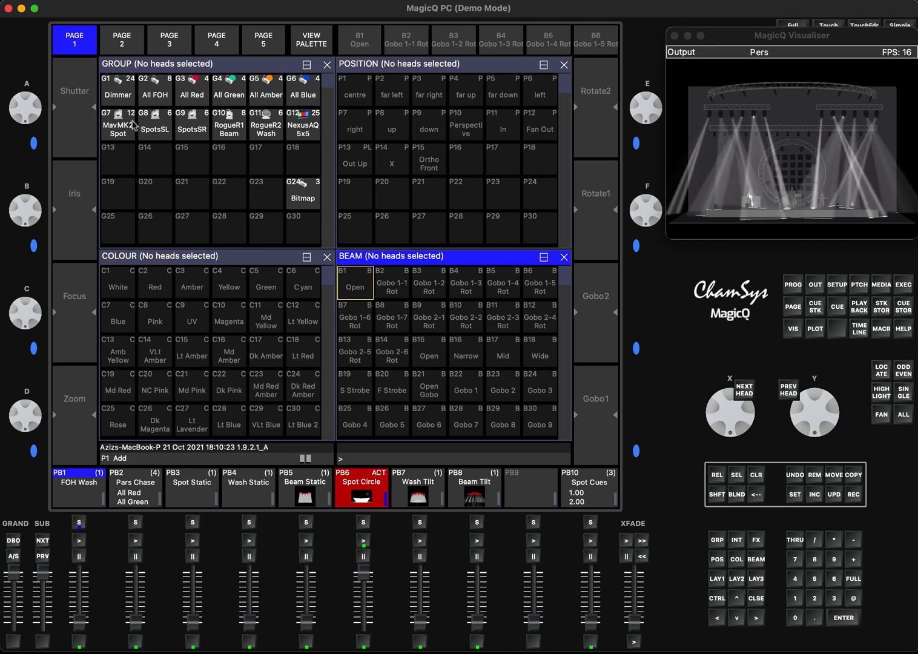
# Select group G7 MavMK2 Spot, run P Stomp, then bring up the position palettes
pyautogui.click(117, 124)
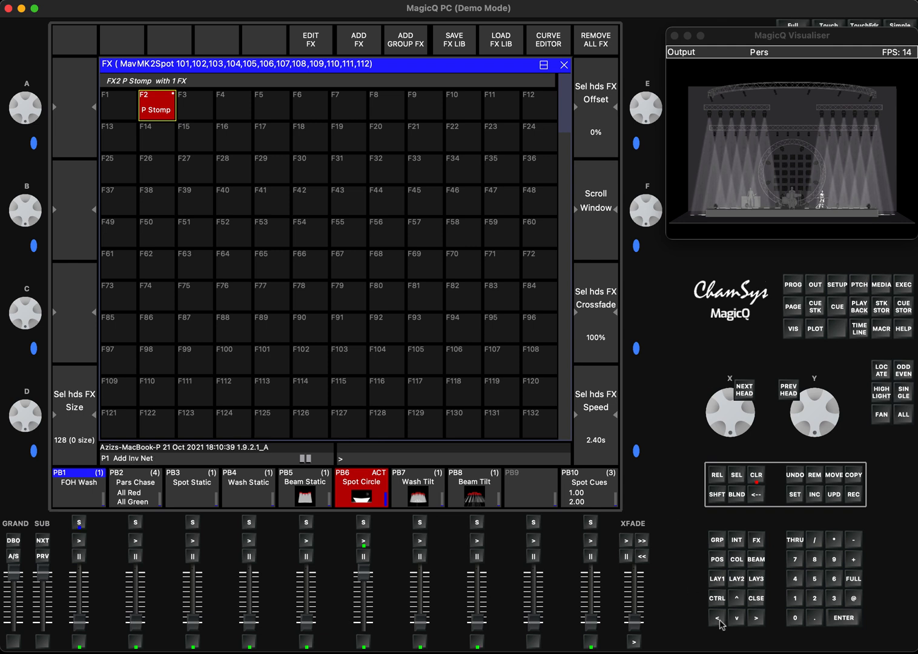
pyautogui.click(716, 559)
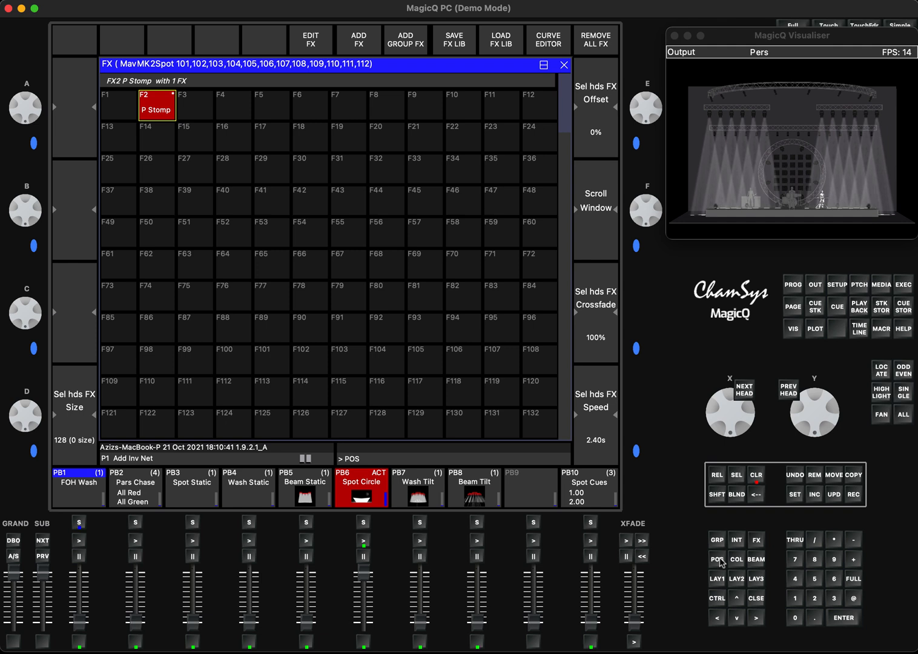
pyautogui.click(717, 558)
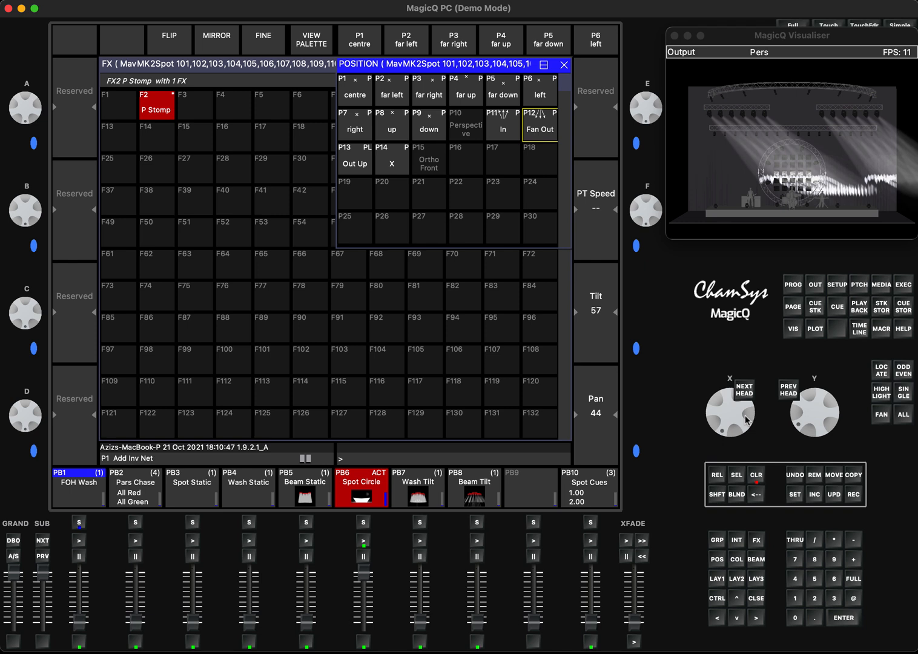
pyautogui.click(756, 476)
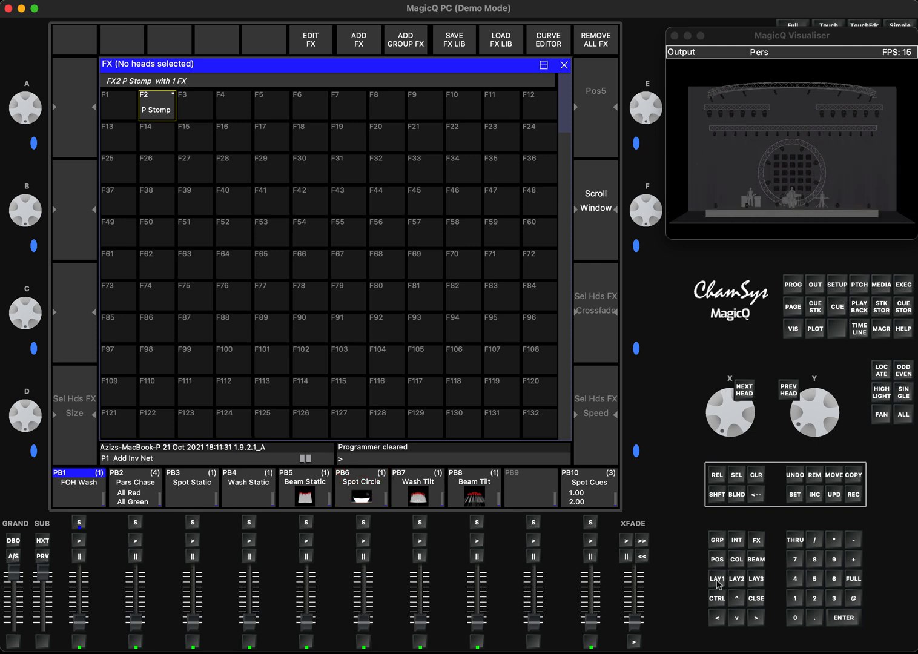
# Recall the LAY1 groups and palettes layout
pyautogui.click(756, 539)
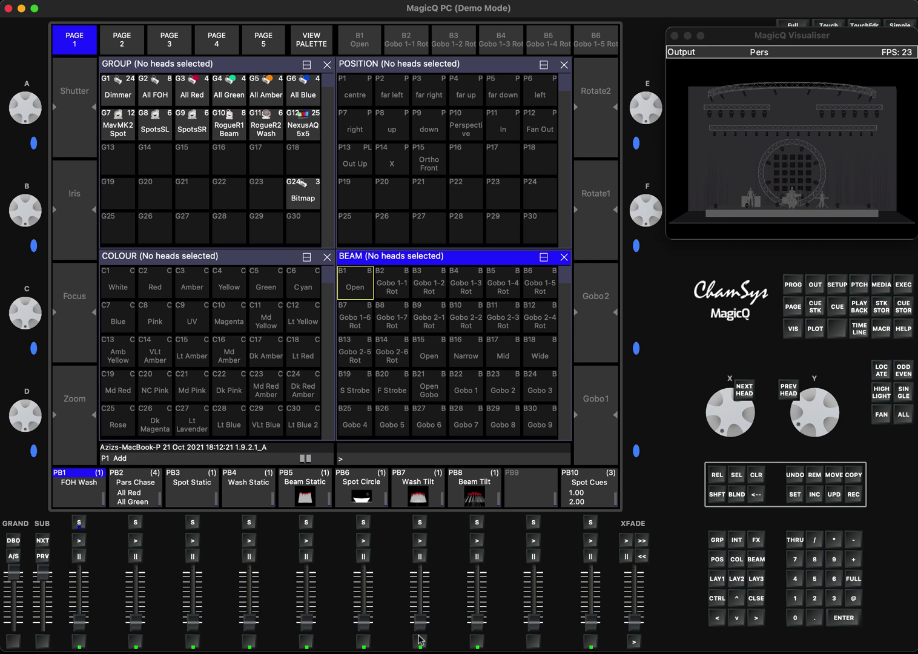
# Run PB6 Spot Circle and open the MavMK2 Spot heads' programmer contents
pyautogui.click(362, 540)
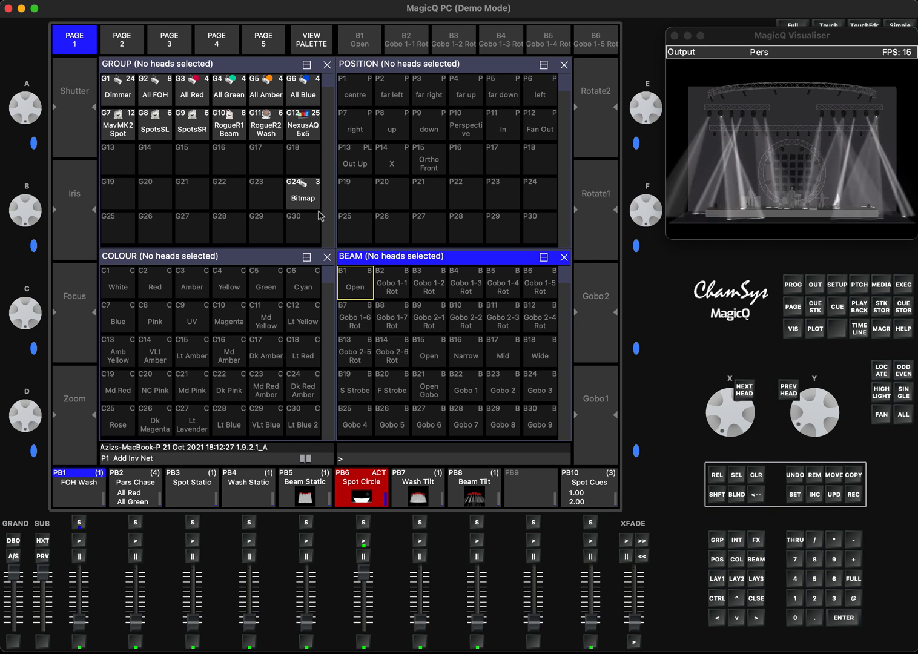
pyautogui.click(118, 123)
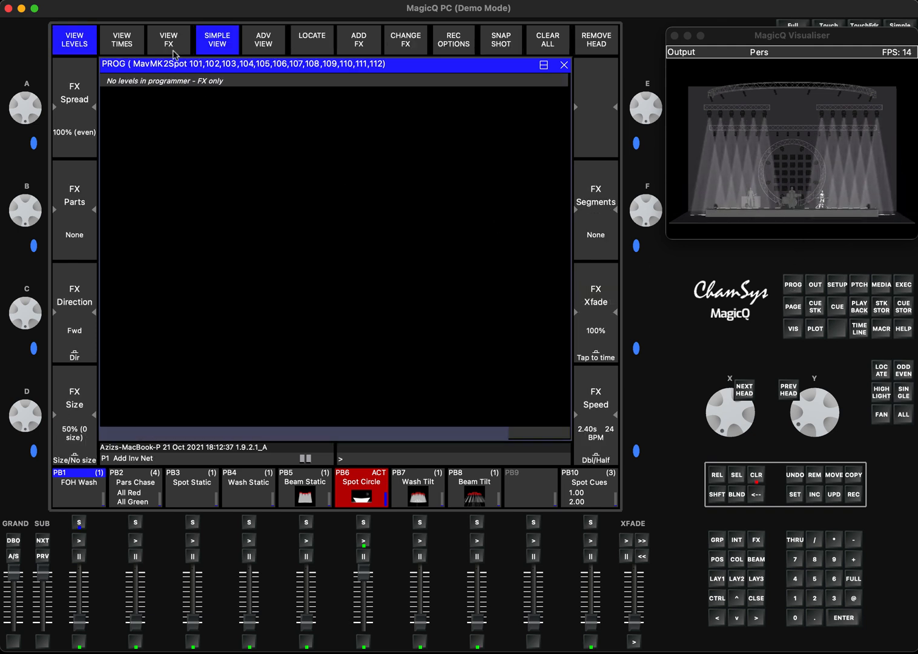
# View the circle effect held in the programmer, then clear it
pyautogui.click(169, 39)
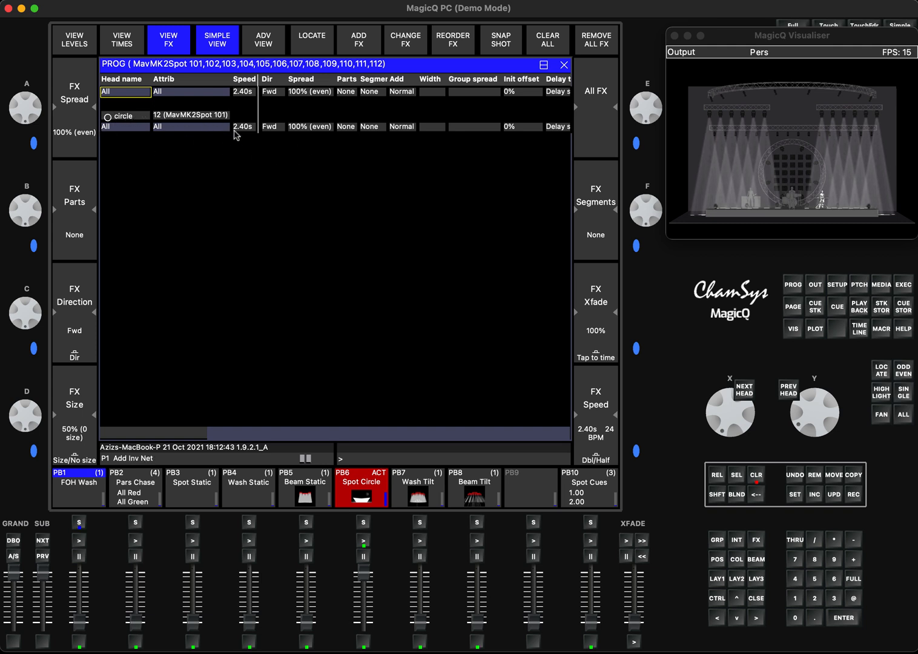
pyautogui.moveTo(207, 127)
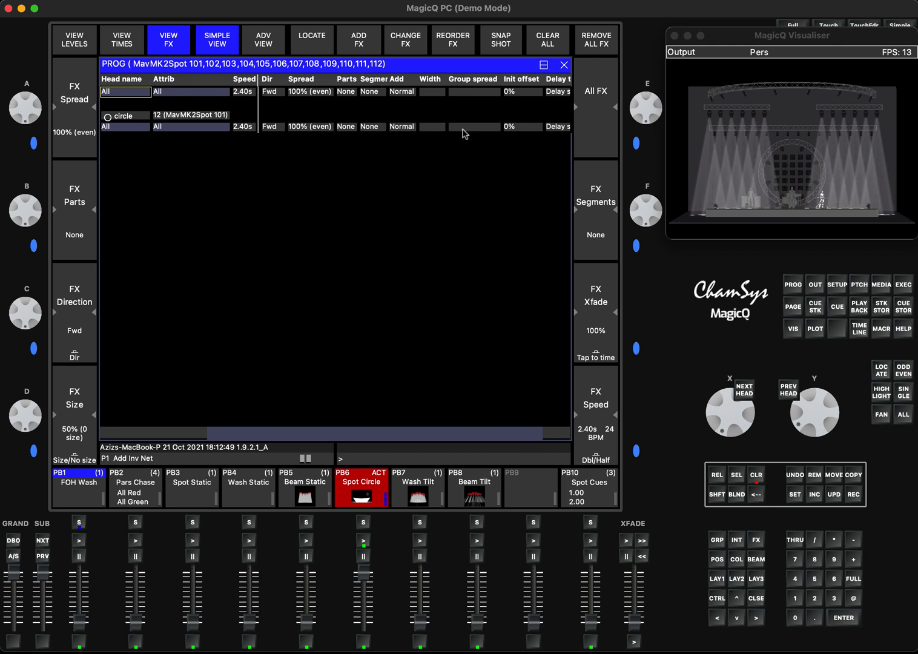
pyautogui.moveTo(732, 194)
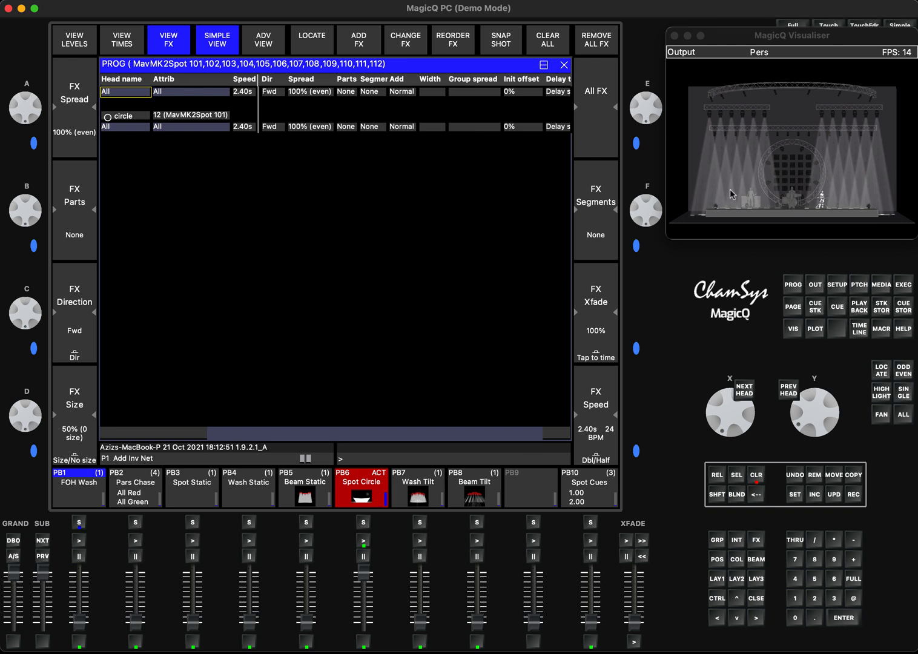
pyautogui.moveTo(914, 580)
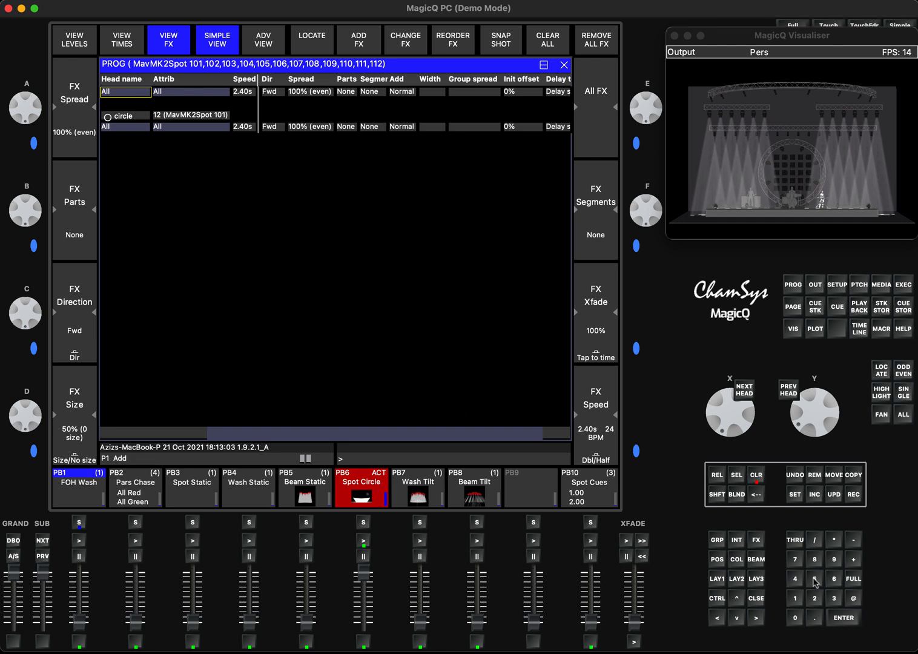
pyautogui.click(757, 476)
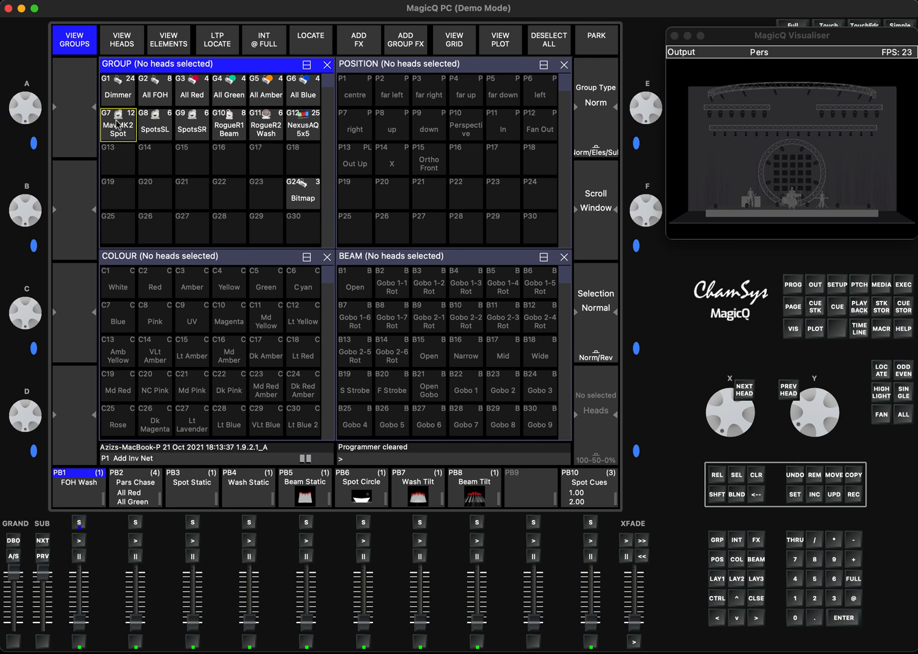
pyautogui.moveTo(126, 134)
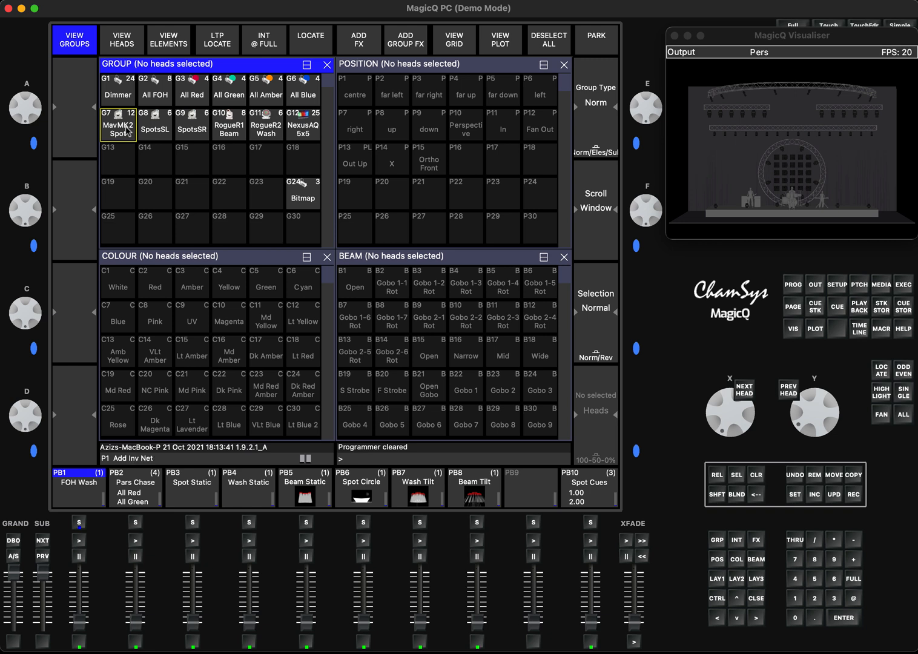
# Select group G11 RogueR2 Wash and load the rndchase intensity effect from the library
pyautogui.click(119, 124)
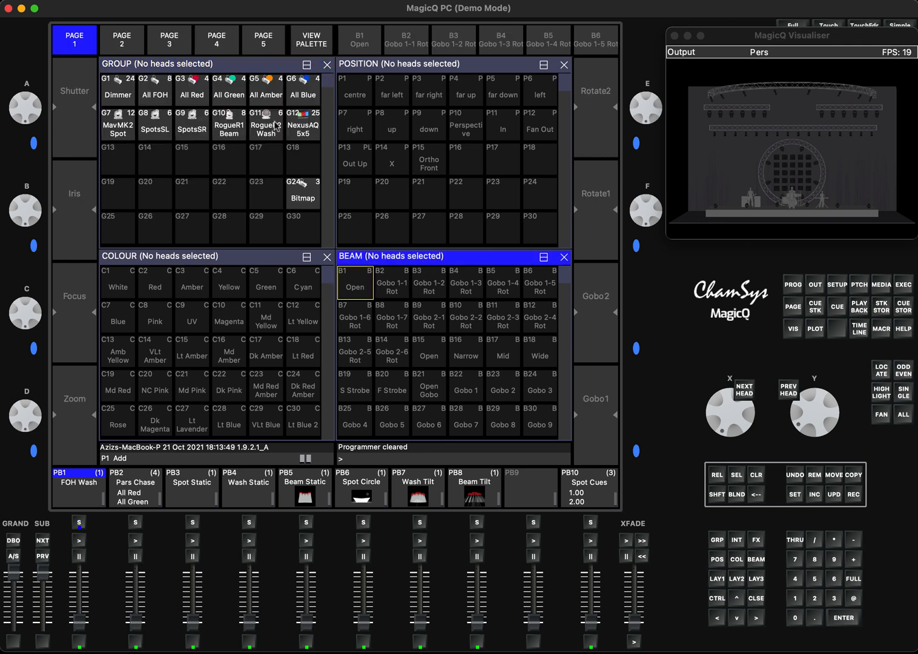
pyautogui.click(265, 124)
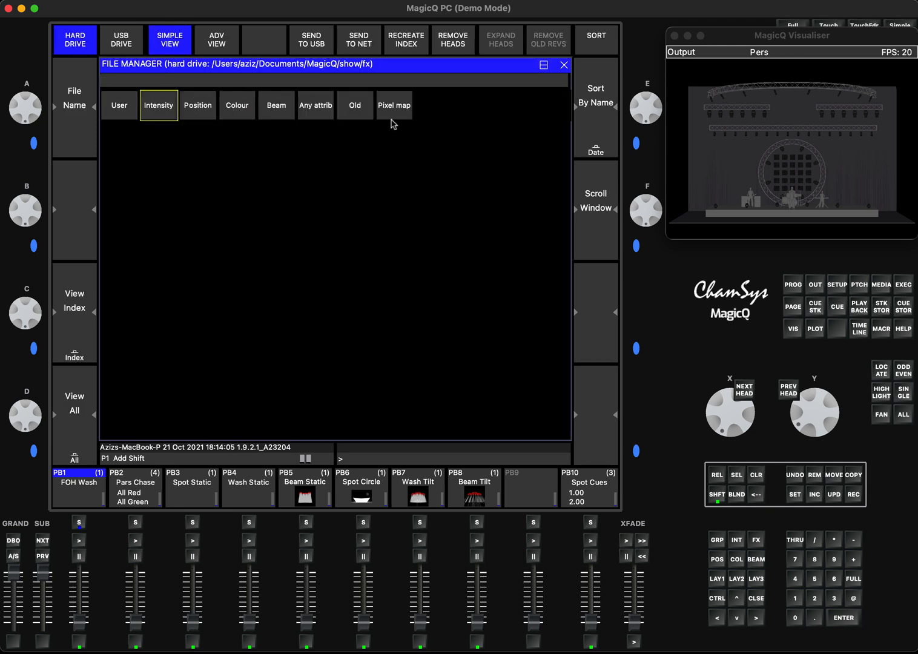
pyautogui.moveTo(213, 120)
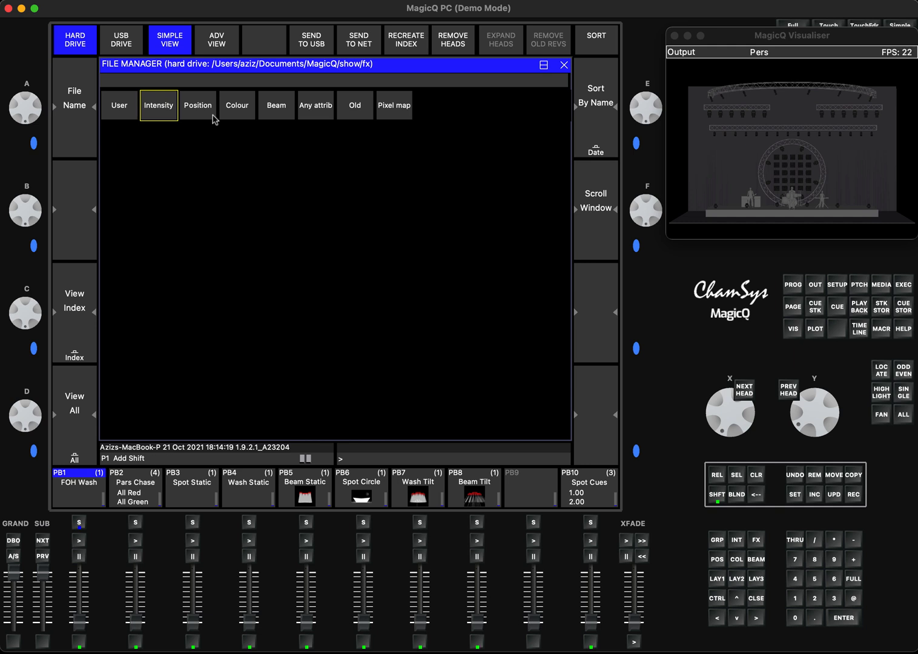
pyautogui.click(159, 104)
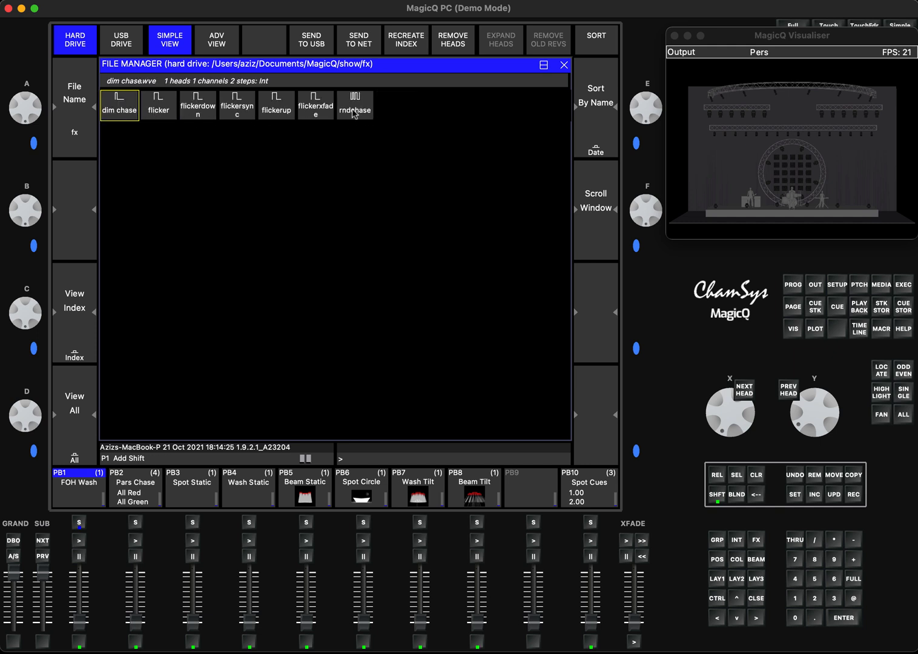
pyautogui.doubleClick(354, 105)
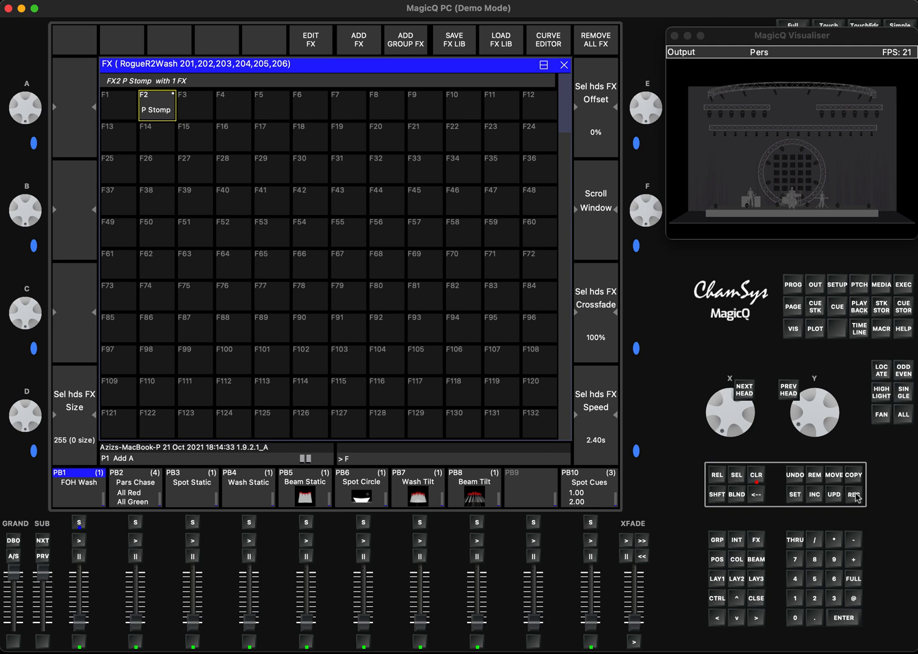
# Record the loaded effect into FX slot F1 named 'I Stomp'
pyautogui.click(118, 103)
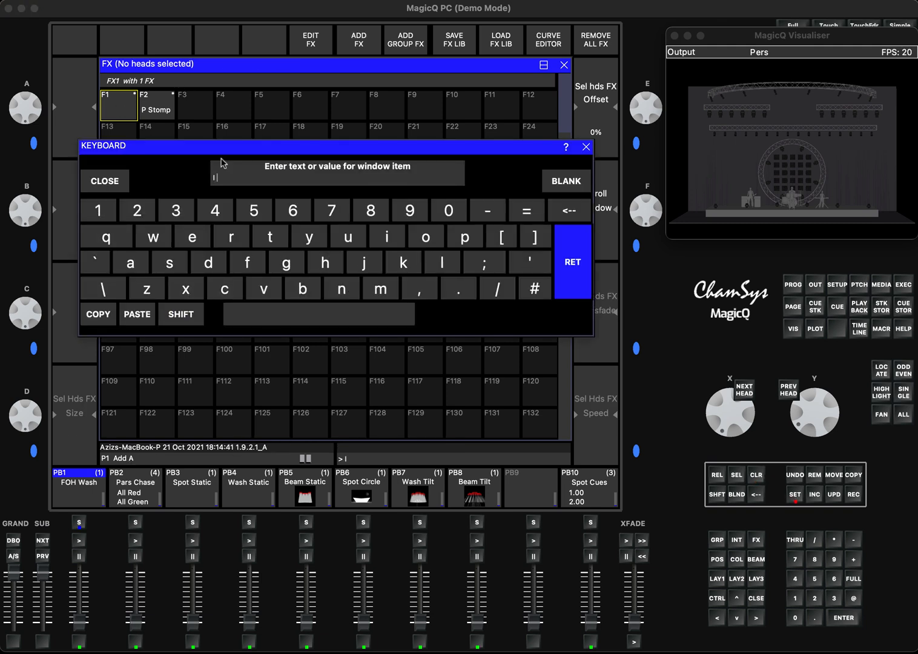
pyautogui.write('Stomp')
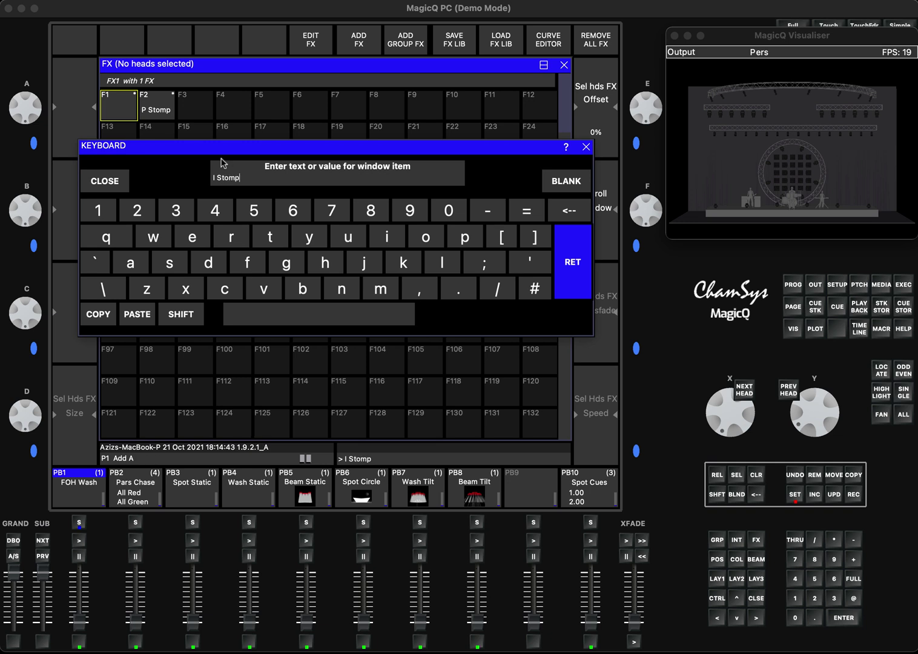
pyautogui.click(572, 262)
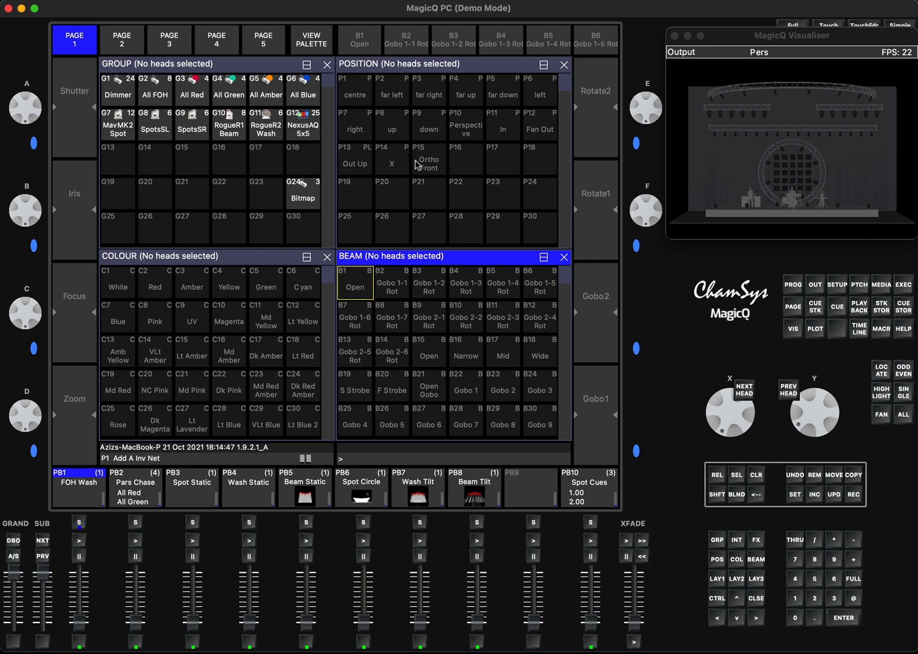
# List the Colour effects in the FX library for the RogueR2 Wash heads
pyautogui.click(265, 124)
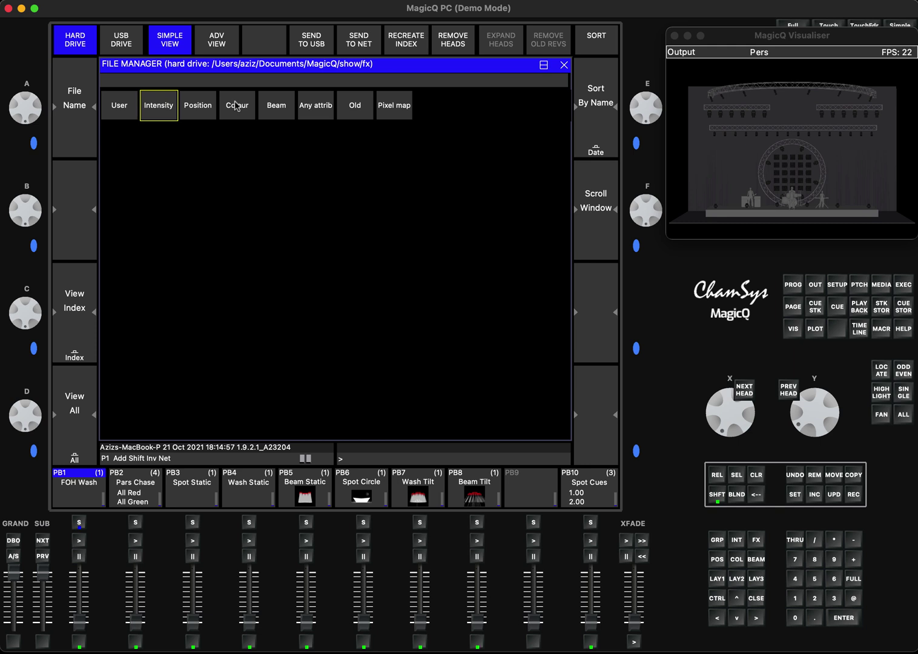
pyautogui.click(237, 105)
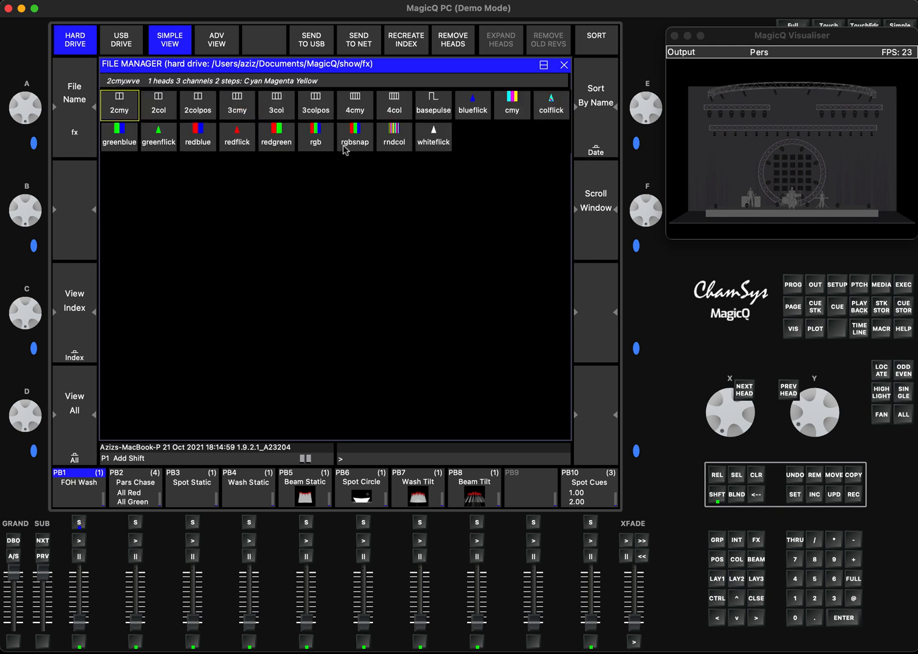
pyautogui.moveTo(293, 134)
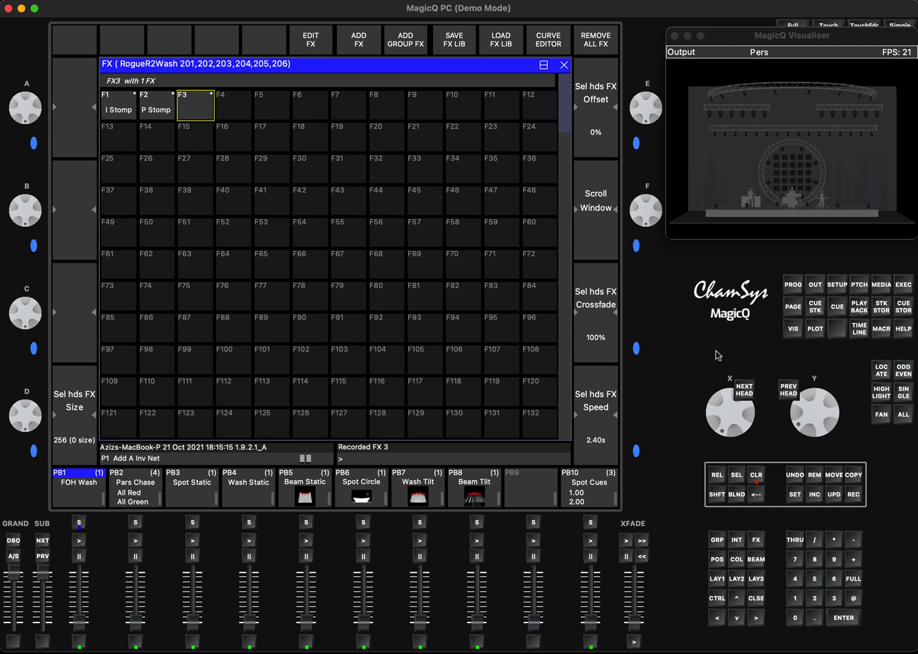
# Name FX slot F3 'C Stomp'
pyautogui.click(737, 475)
pyautogui.write('C S')
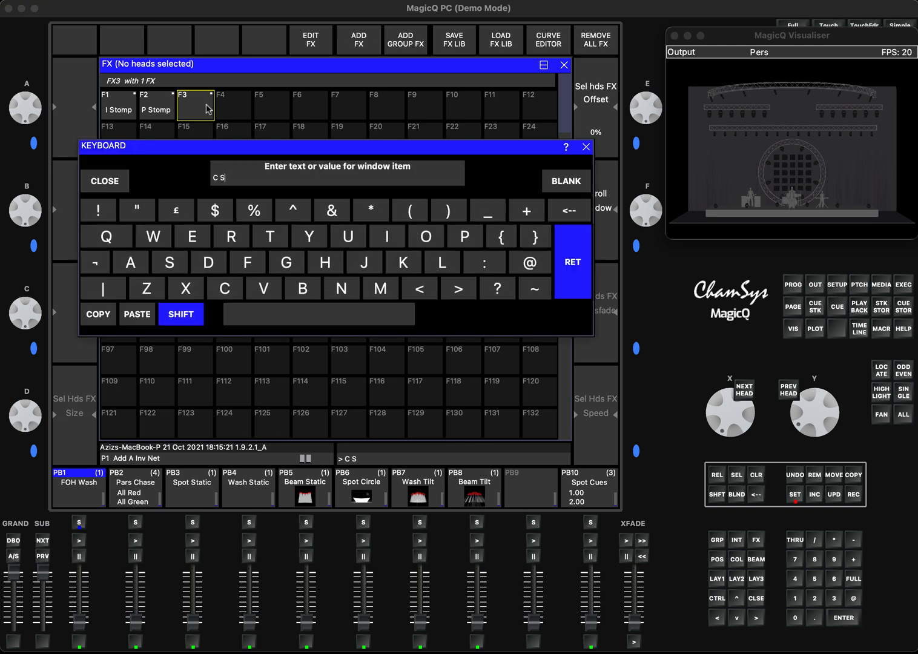
pyautogui.click(572, 262)
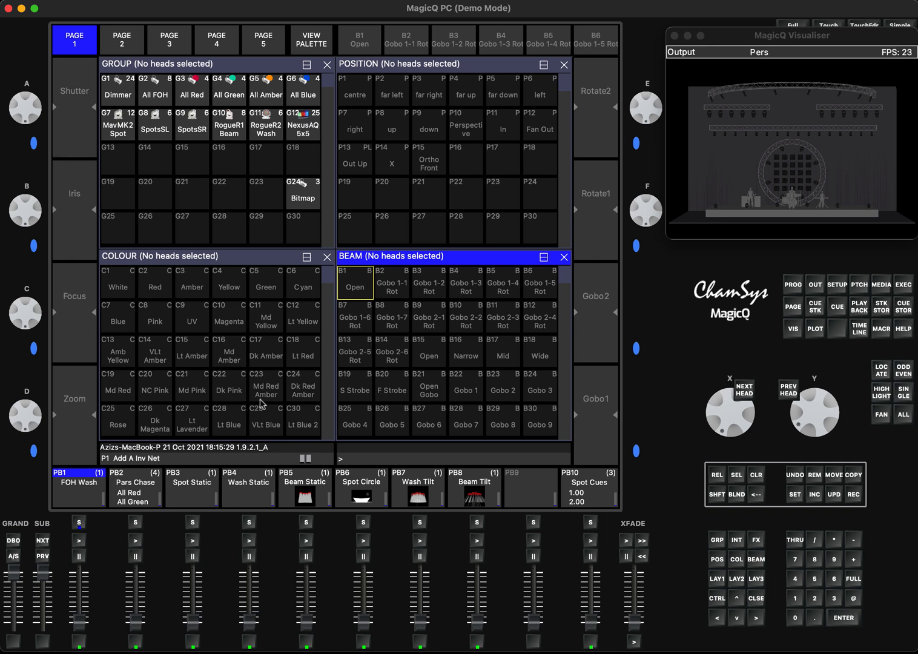
pyautogui.moveTo(116, 122)
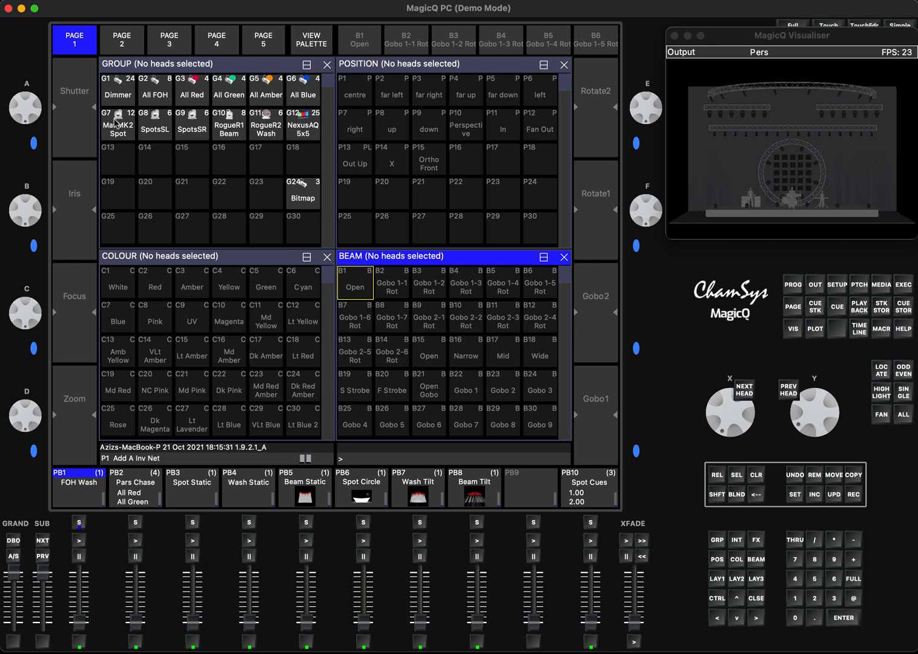
pyautogui.click(117, 124)
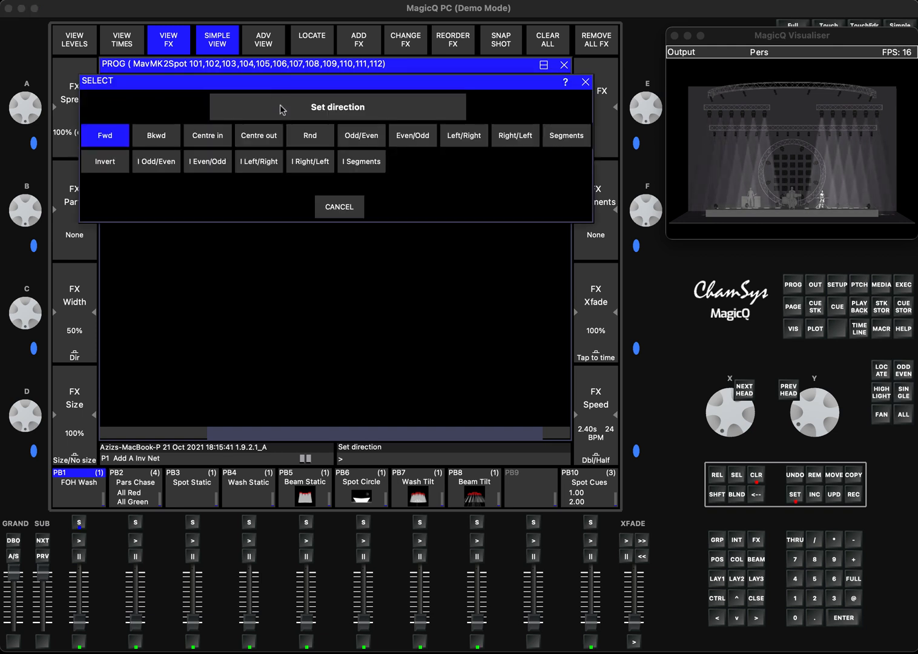
# Add the redblue effect in Fwd direction to the MavMK2 Spot heads
pyautogui.click(258, 135)
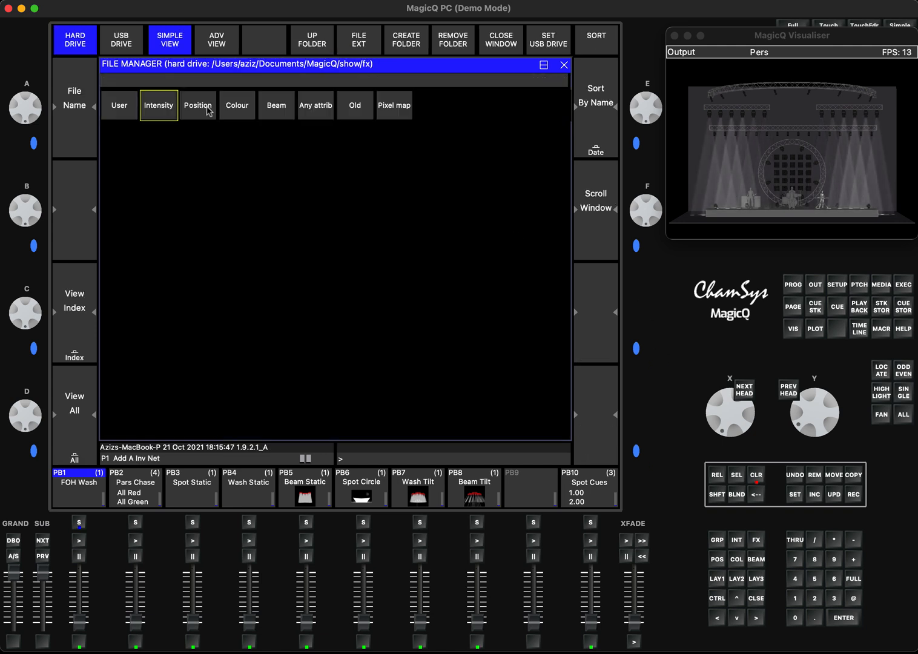
pyautogui.click(197, 105)
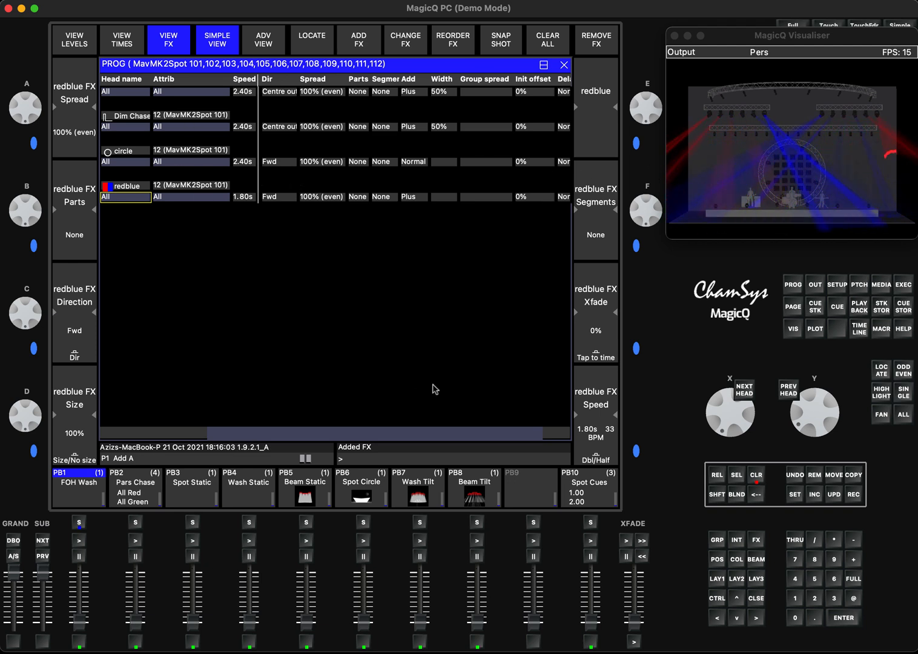
# Record the programmer effects as Cue 1.00 on PB9, then clear the programmer
pyautogui.click(855, 495)
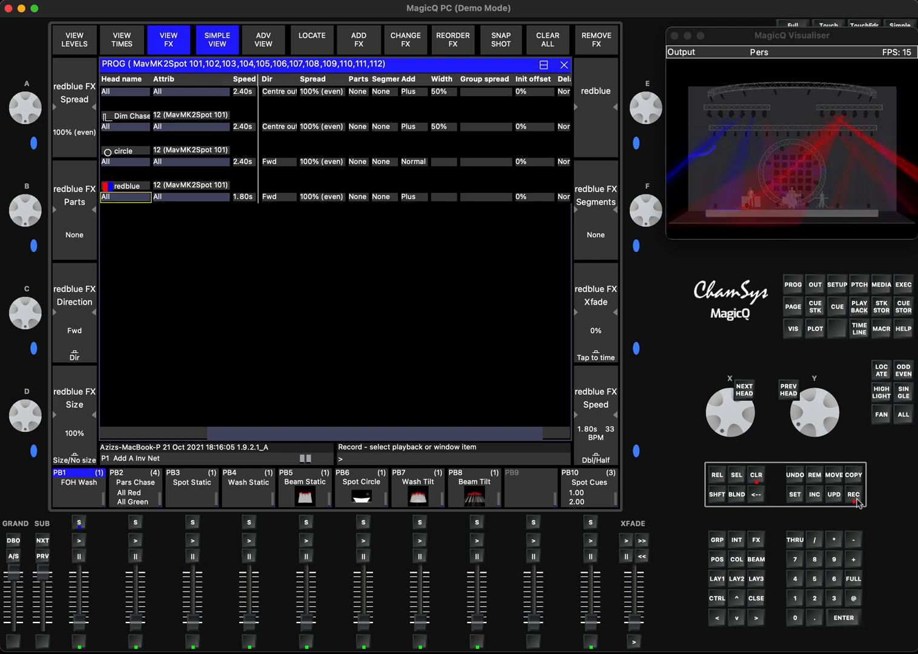
pyautogui.click(529, 487)
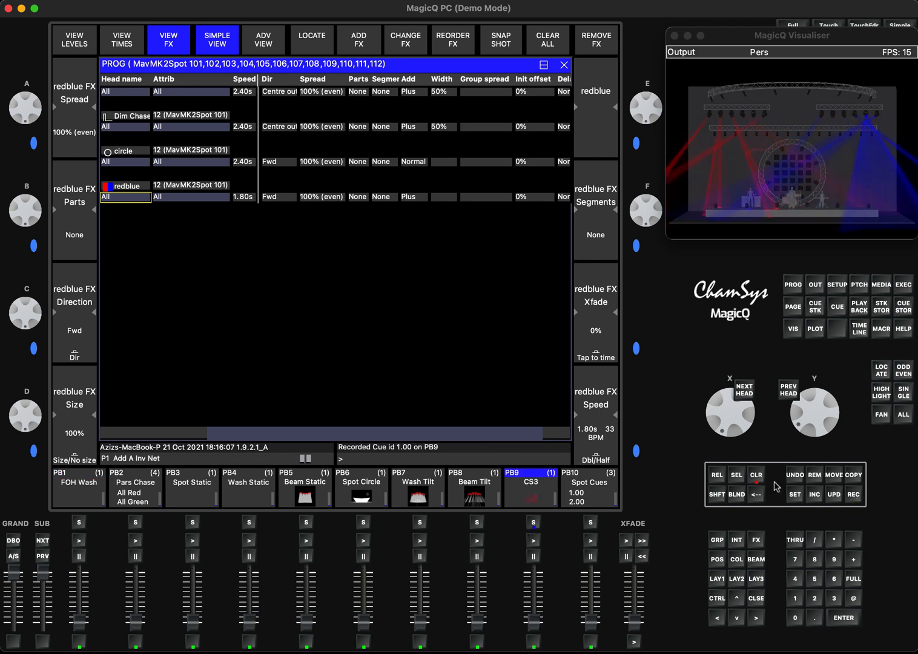
pyautogui.click(756, 474)
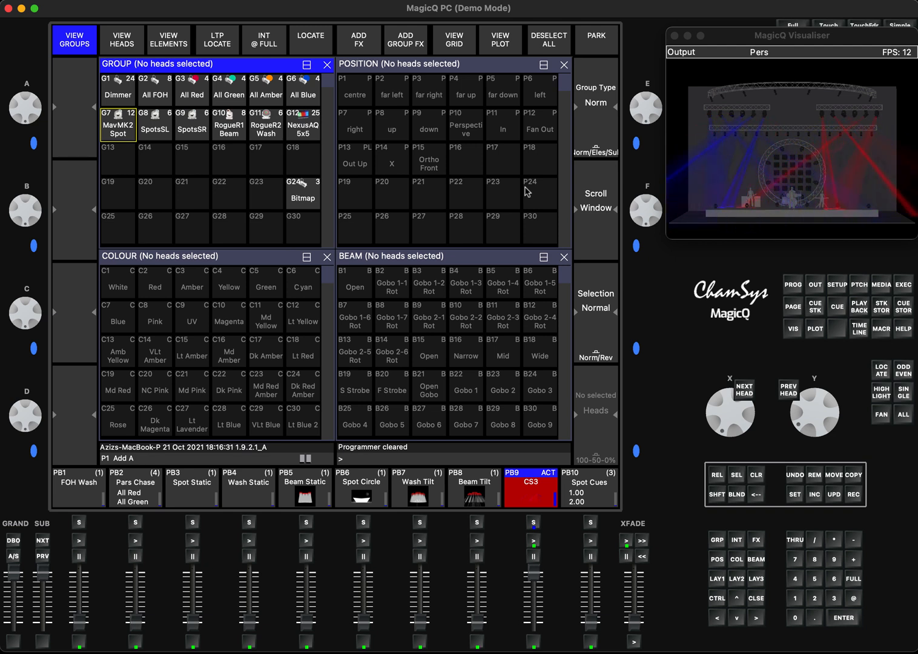
# Apply P Stomp then C Stomp to the MavMK2 Spot heads, then clear the programmer
pyautogui.click(118, 124)
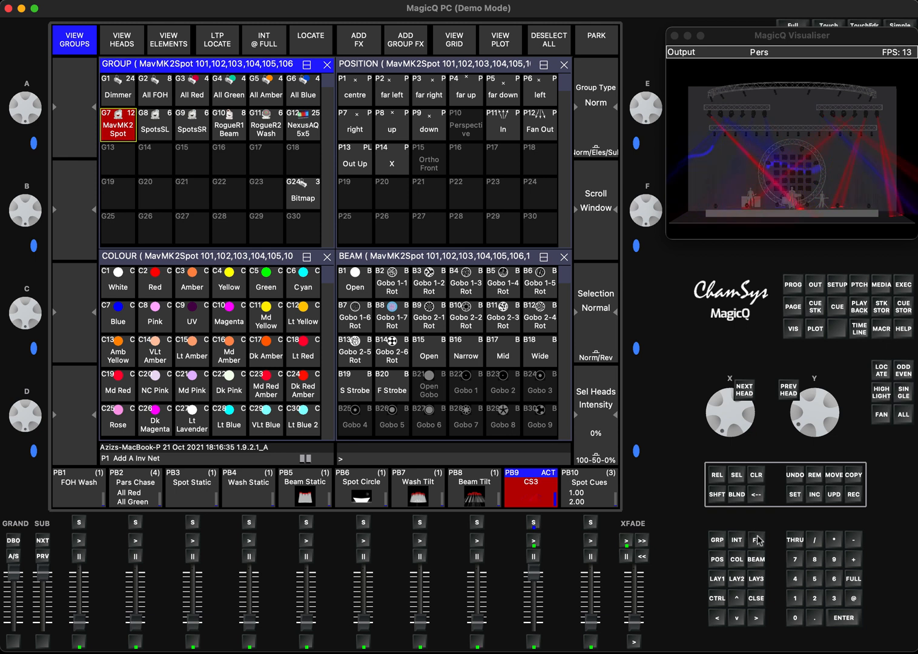
pyautogui.click(756, 540)
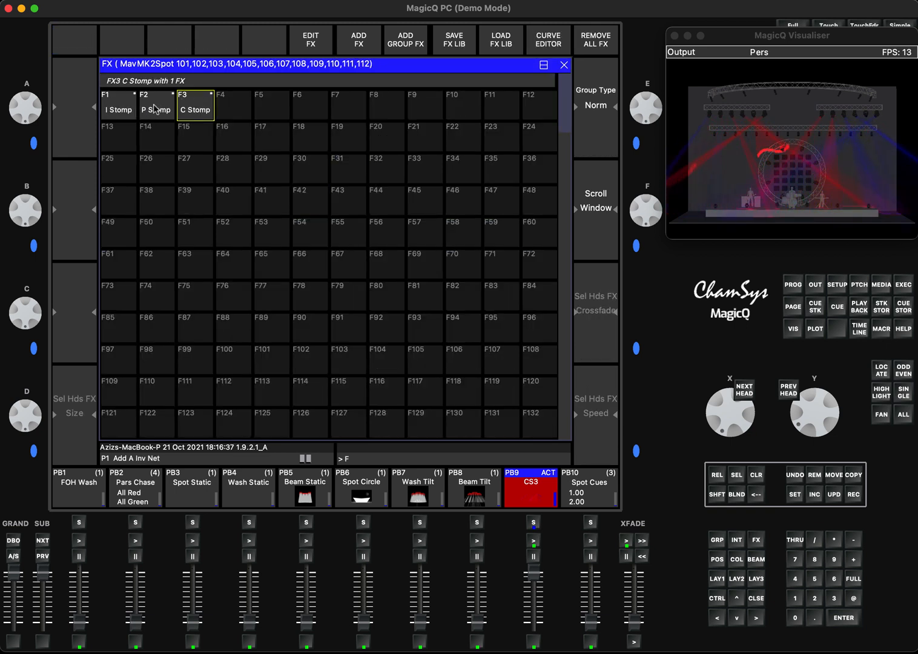
pyautogui.click(156, 105)
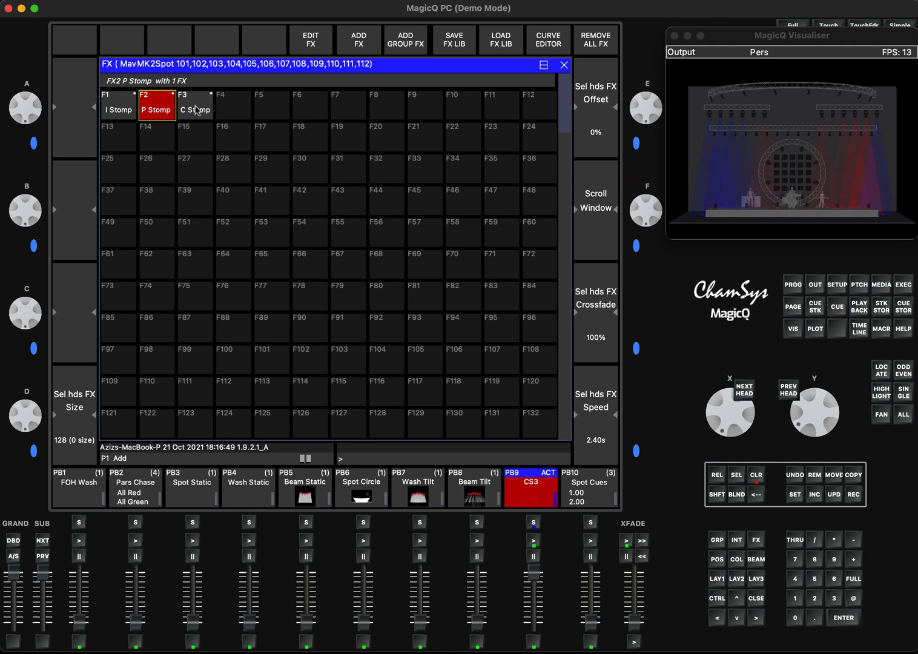
pyautogui.click(194, 106)
pyautogui.write('3')
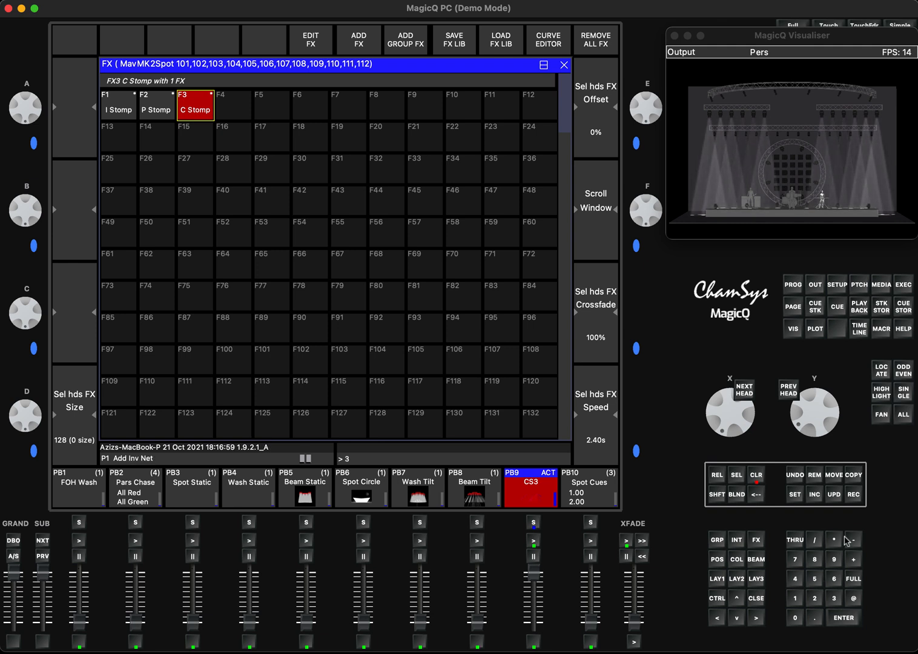
pyautogui.click(756, 475)
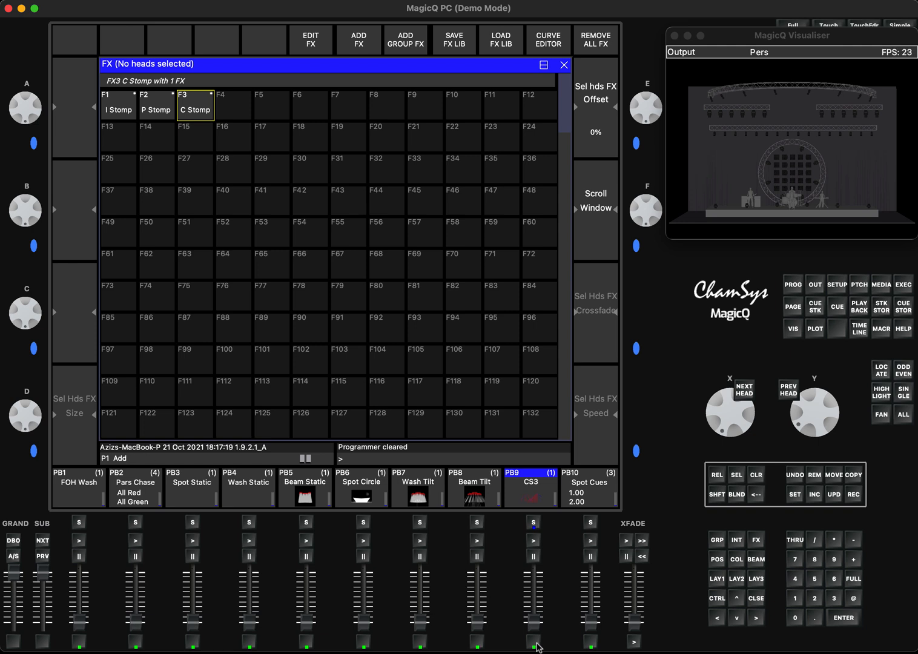
pyautogui.moveTo(710, 572)
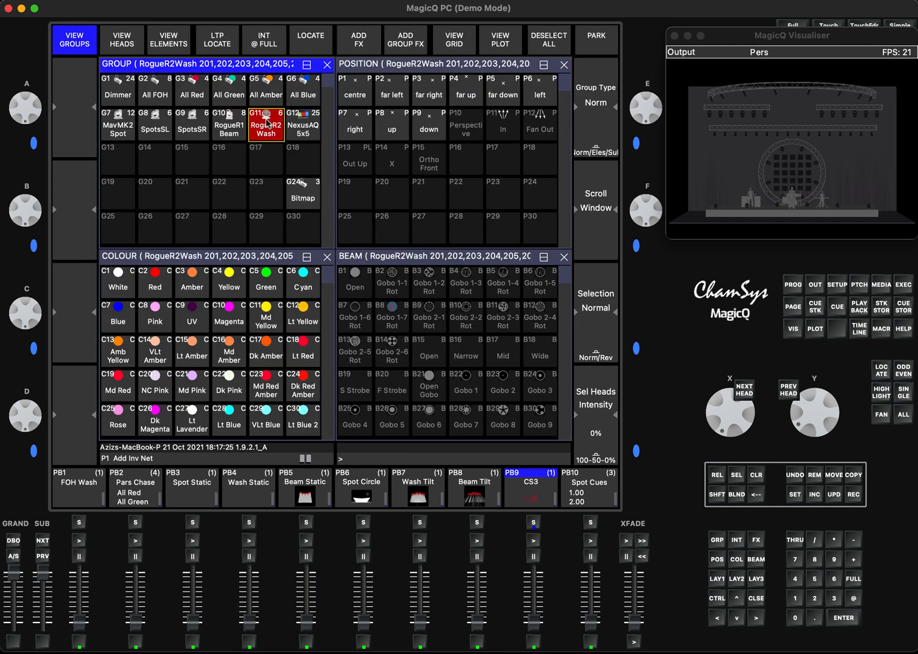
pyautogui.moveTo(278, 109)
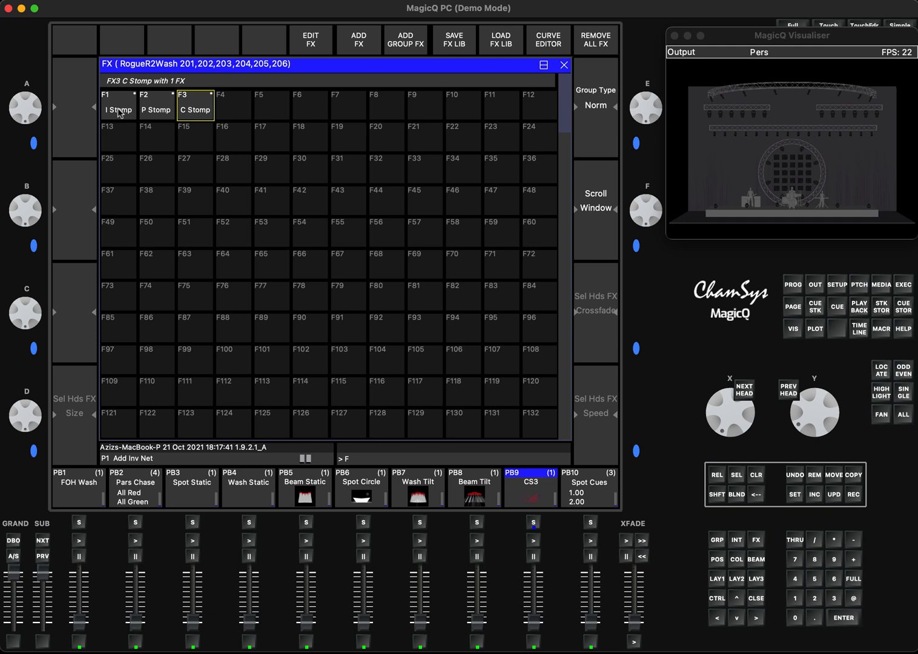
# Apply I Stomp and C Stomp to the six RogueR2 Wash heads and view the programmer
pyautogui.click(118, 104)
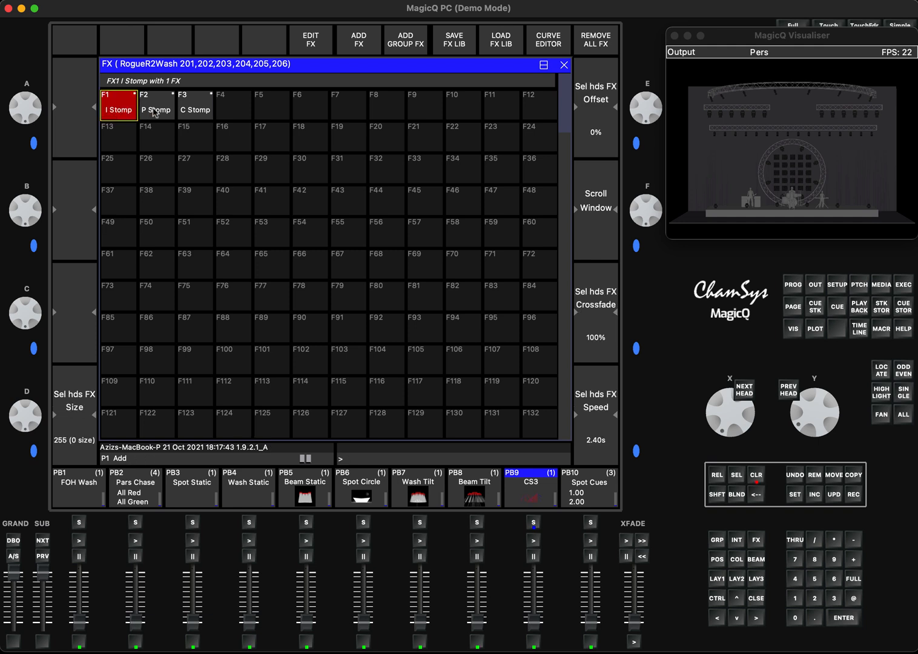
pyautogui.click(195, 106)
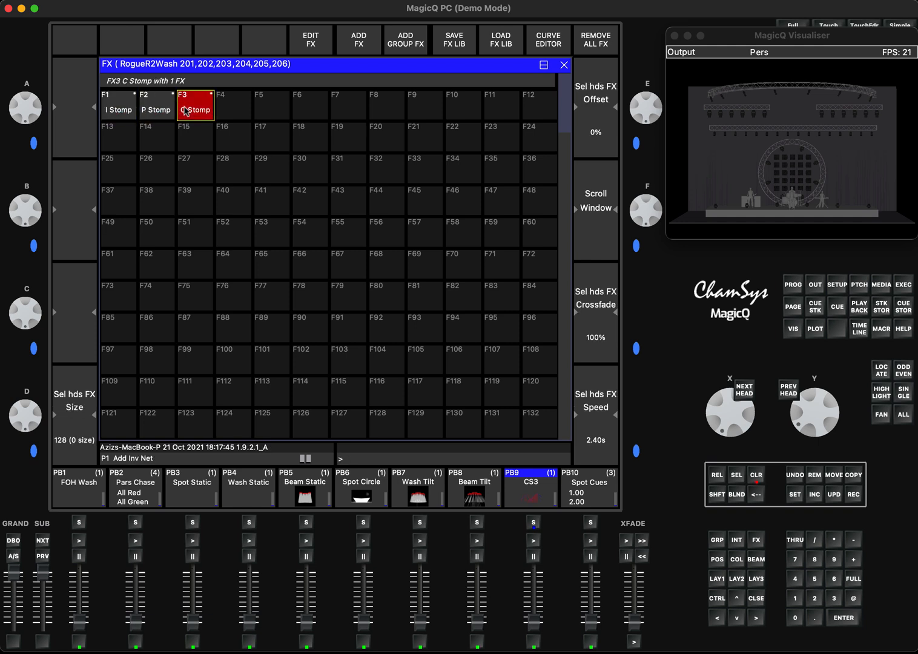
pyautogui.click(793, 285)
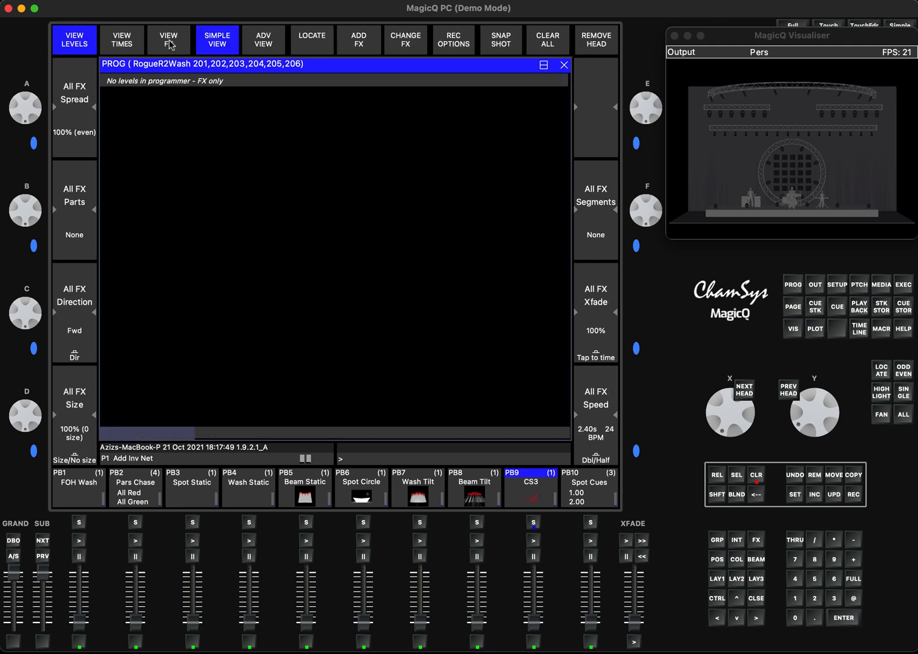
# View the programmer's effects and record them as the IPC Stomp palette in FX slot 5
pyautogui.click(168, 40)
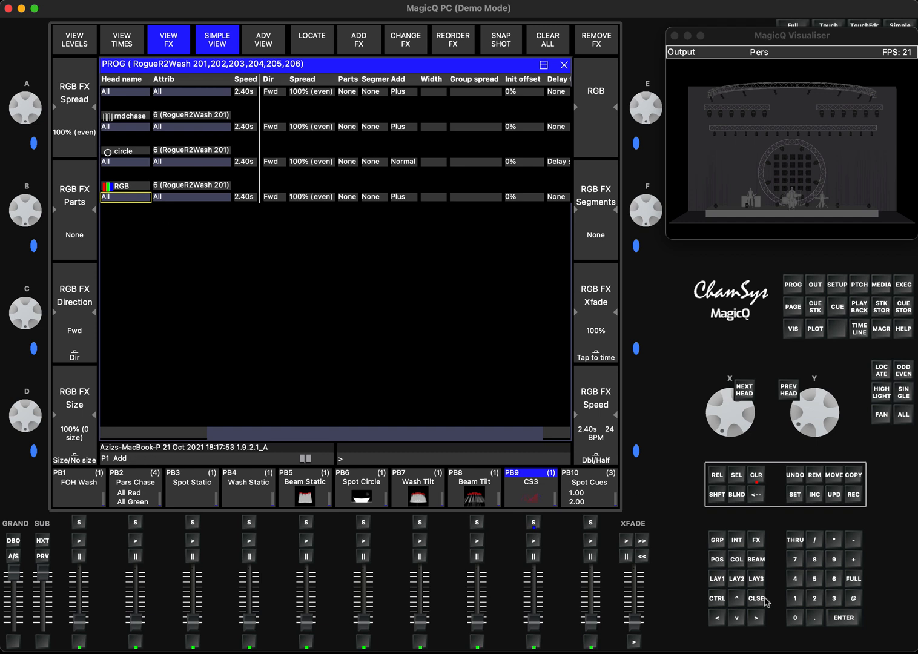
pyautogui.click(756, 540)
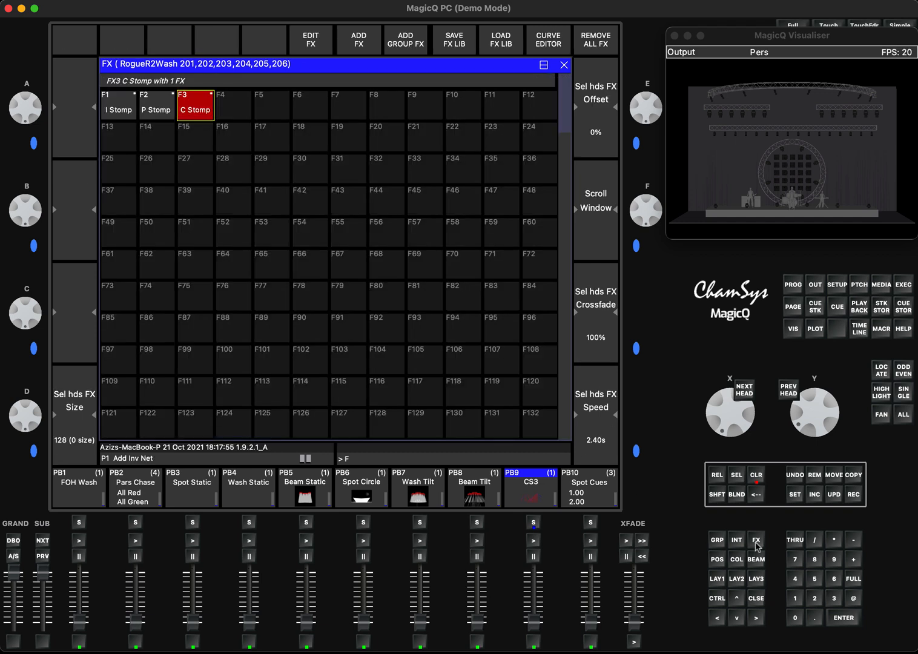
pyautogui.click(854, 494)
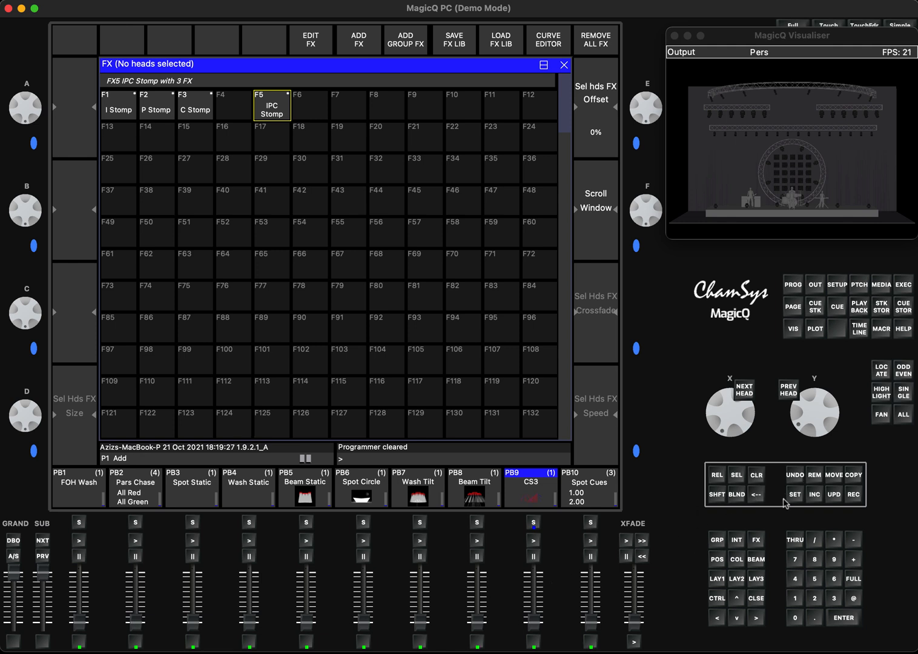
pyautogui.moveTo(838, 203)
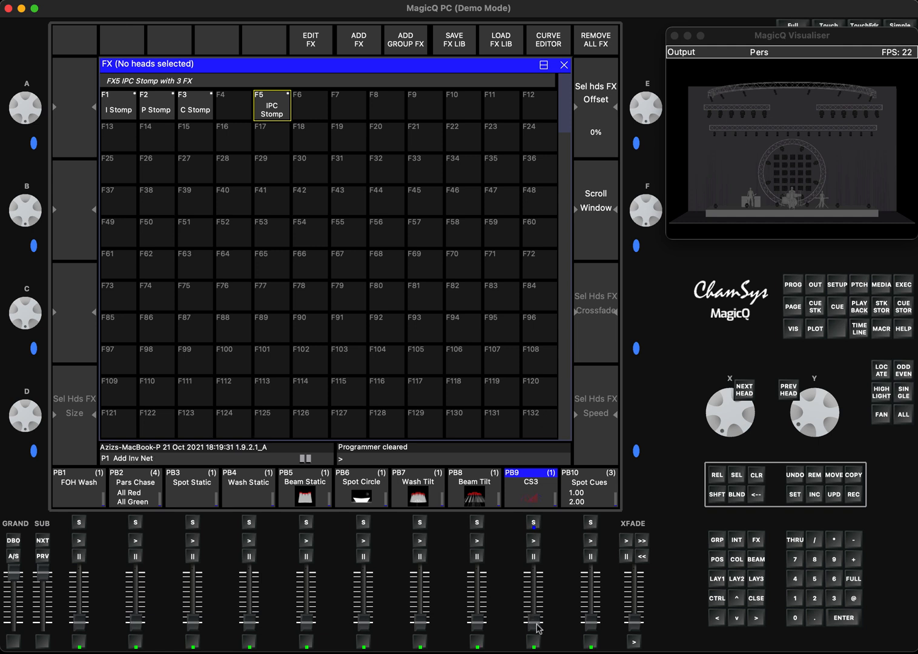
# Restart playback PB9 and apply IPC Stomp to the twelve MavMK2 Spot heads
pyautogui.click(533, 540)
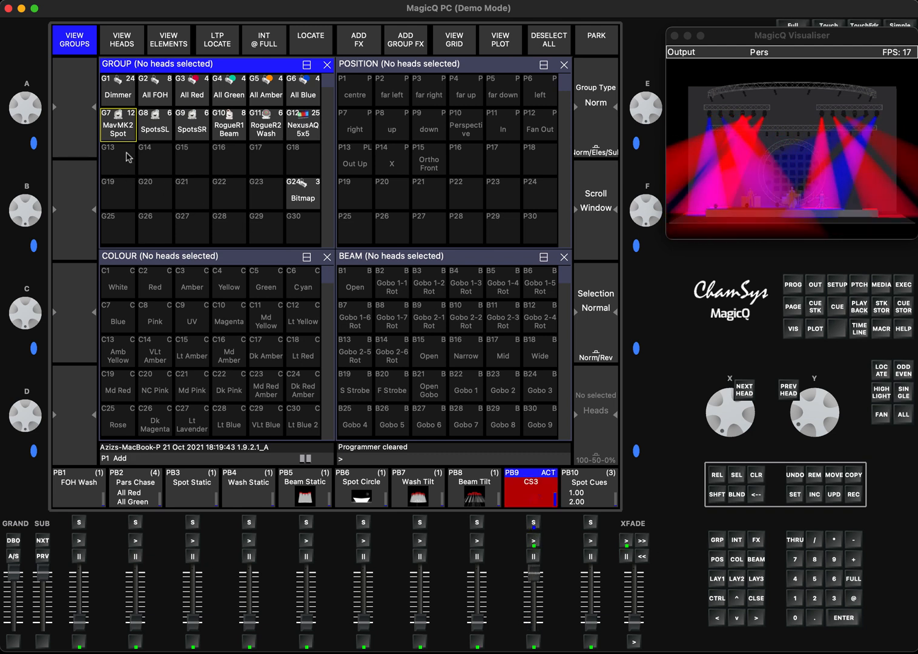
pyautogui.click(118, 124)
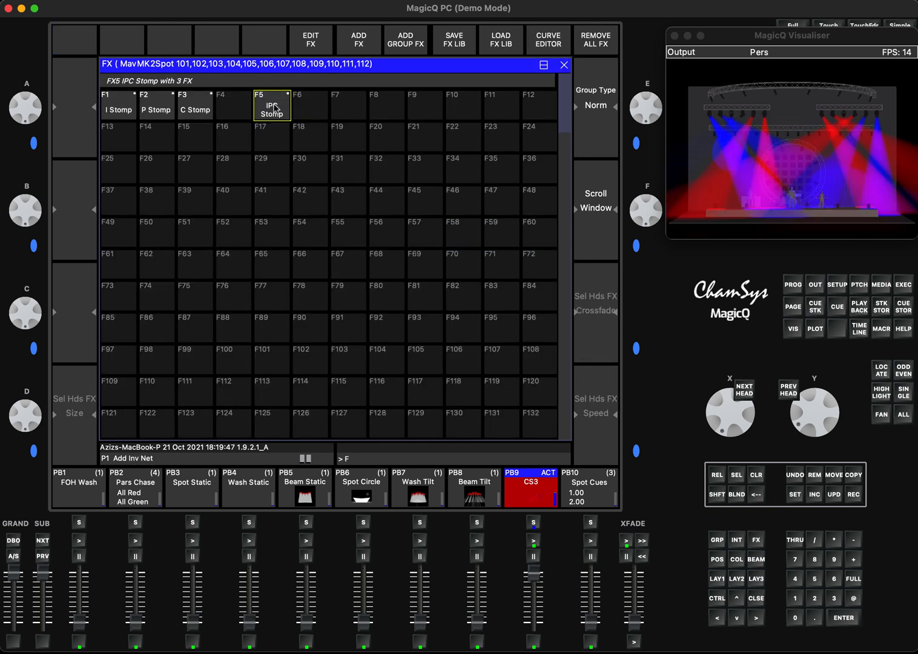
pyautogui.click(272, 110)
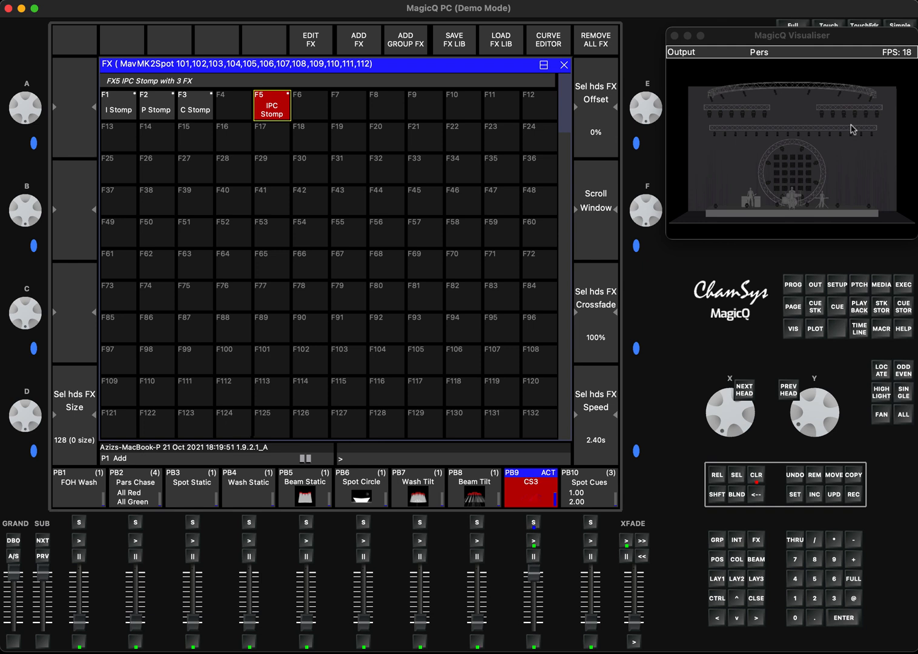
pyautogui.moveTo(704, 125)
pyautogui.write('F')
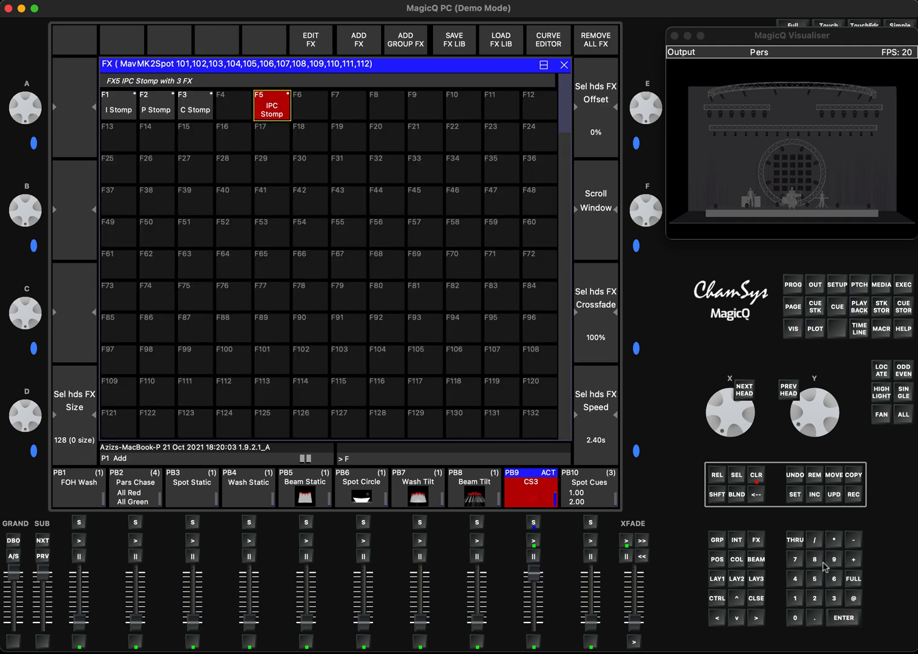
pyautogui.click(794, 579)
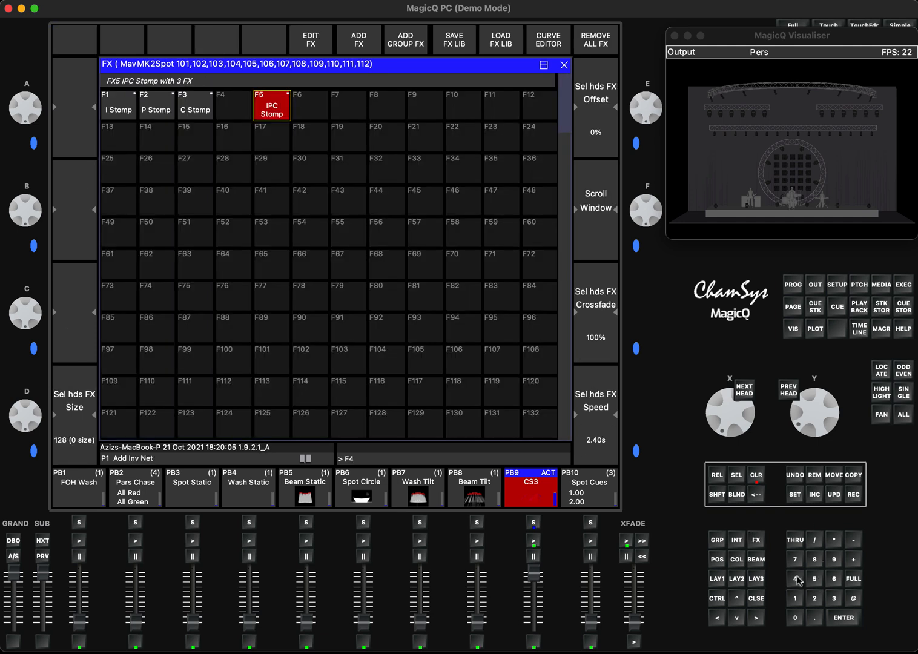
# Release PB9 and clear the programmer, leaving the stage dark
pyautogui.click(756, 475)
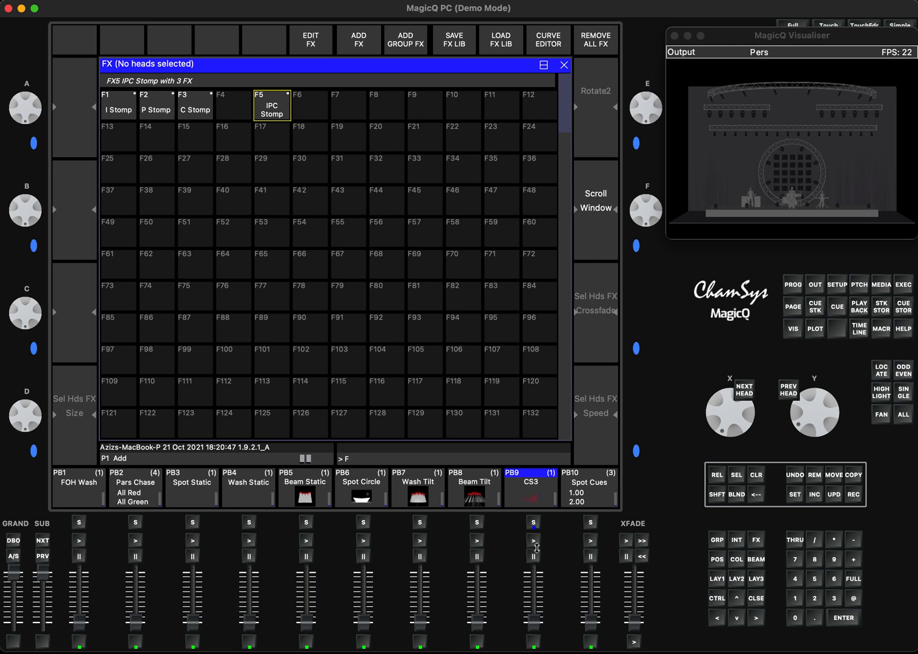
pyautogui.click(756, 475)
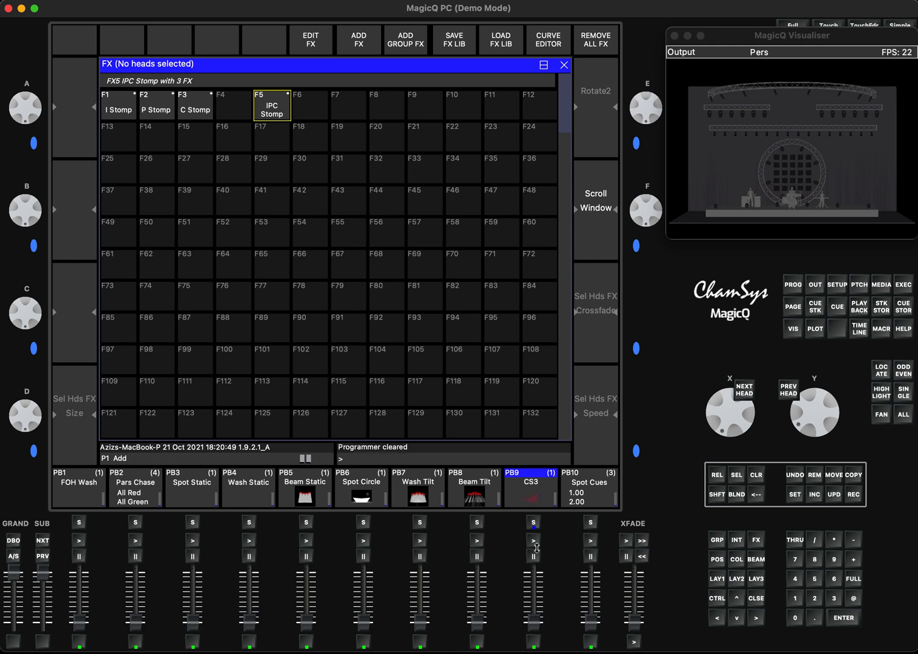